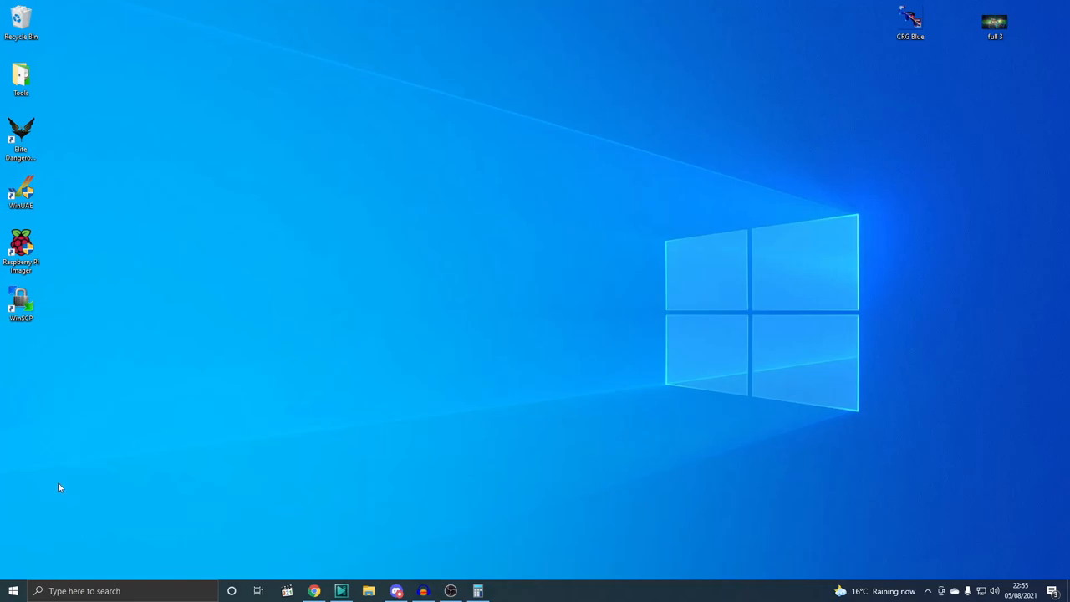
Launch Device Manager from the Start context menu and expand Floppy disk drives to reveal the LS-120
{"action": "right_click", "coordinate": [12, 589]}
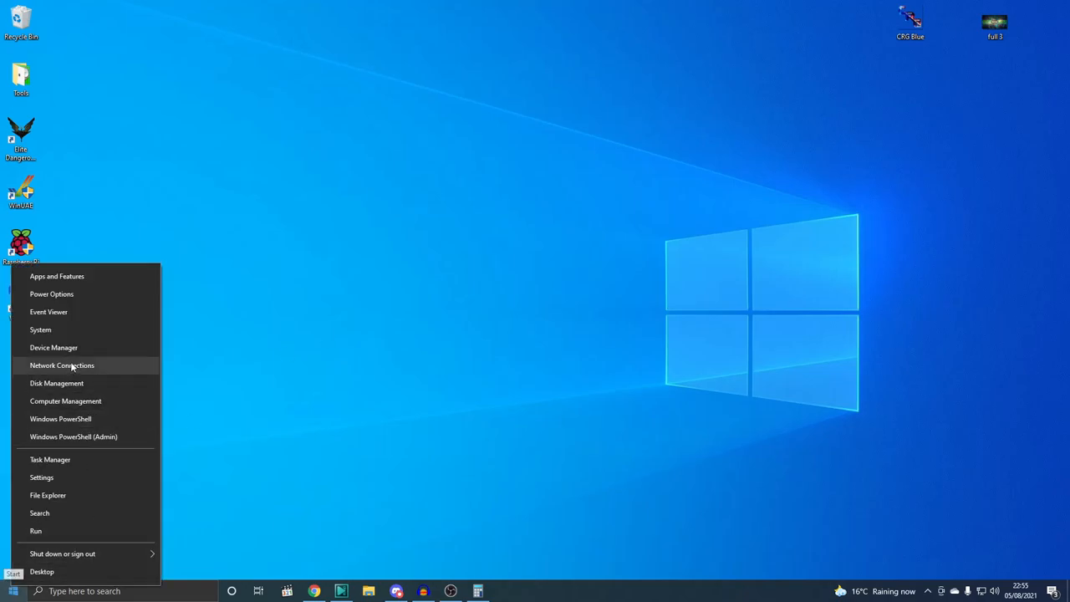
{"action": "left_click", "coordinate": [53, 347]}
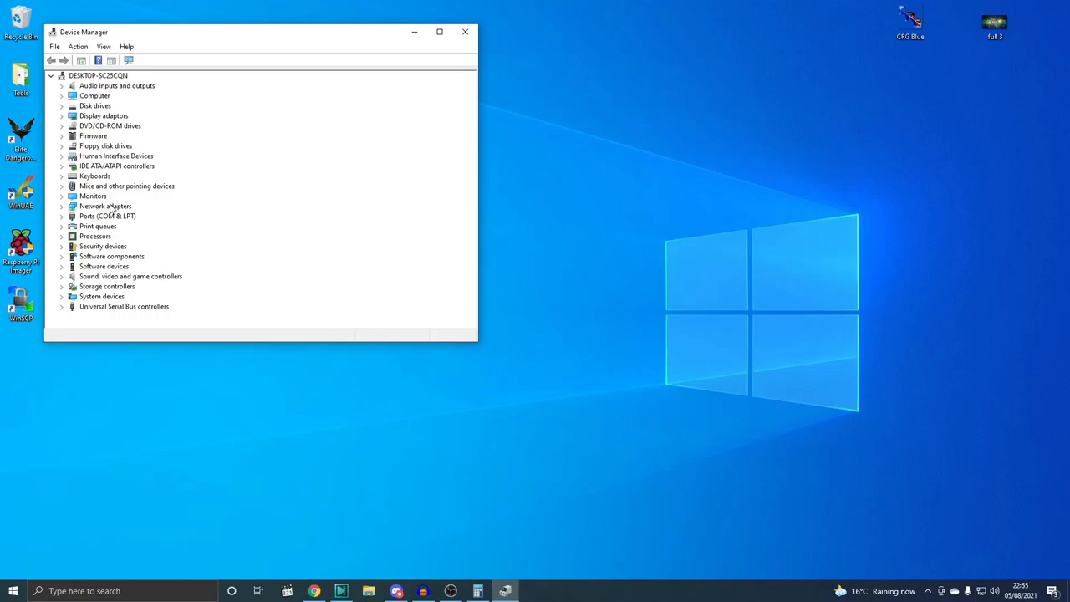
{"action": "mouse_move", "coordinate": [57, 146]}
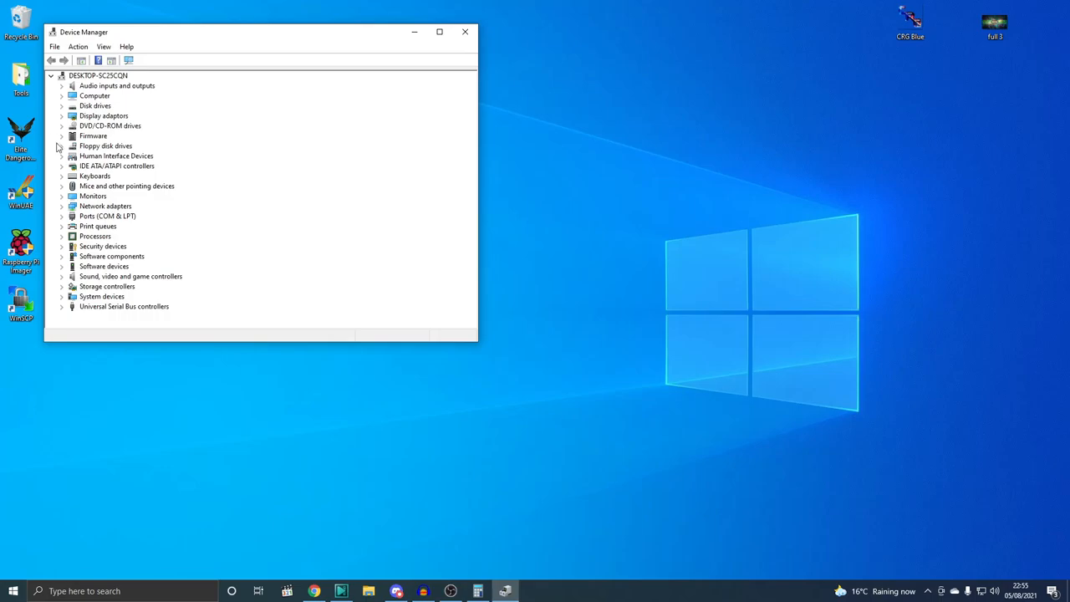
{"action": "left_click", "coordinate": [61, 146]}
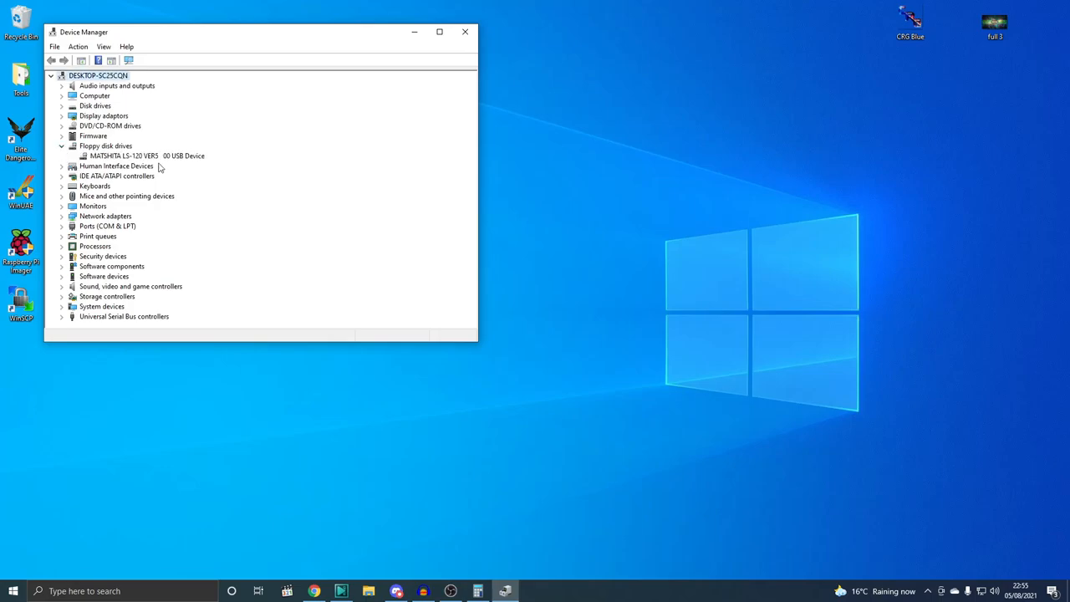
{"action": "mouse_move", "coordinate": [123, 167]}
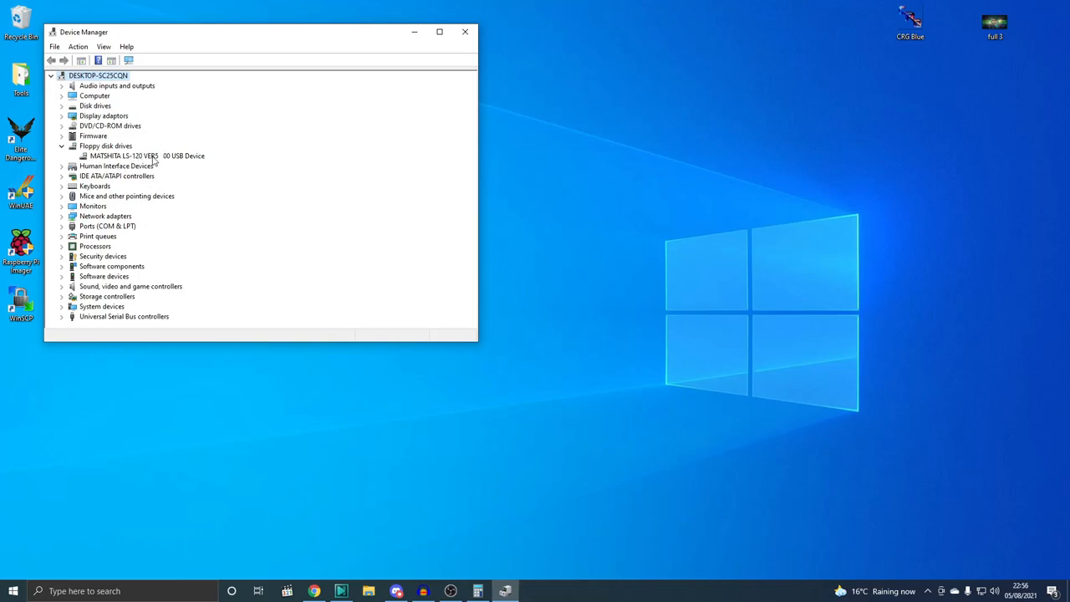
{"action": "mouse_move", "coordinate": [215, 164]}
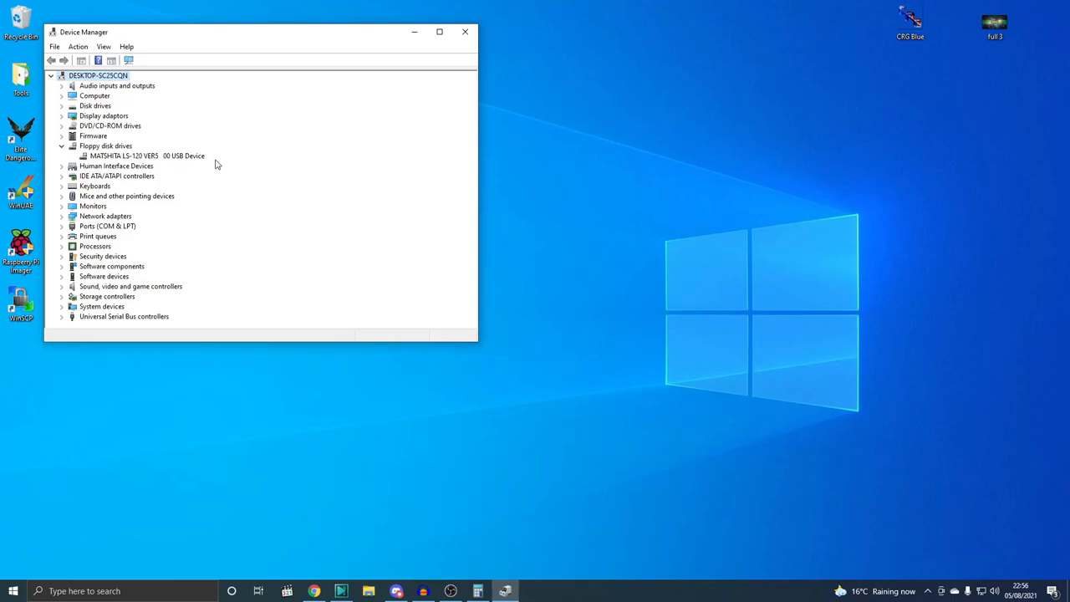
Open the MATSHITA LS-120 VER5 00 USB Device properties and view its Driver tab
{"action": "double_click", "coordinate": [146, 157]}
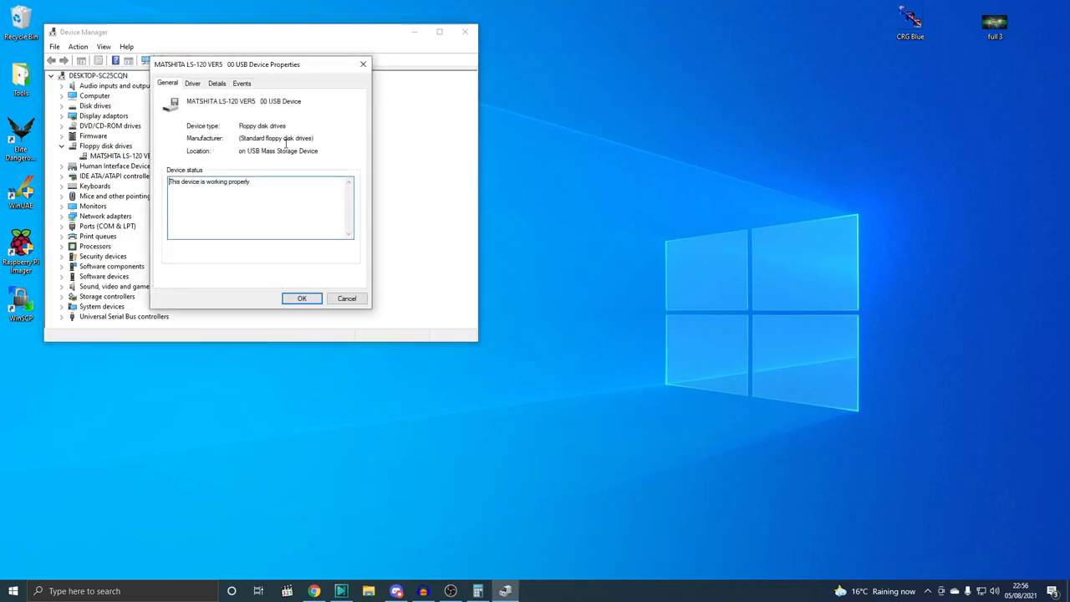
{"action": "mouse_move", "coordinate": [323, 142]}
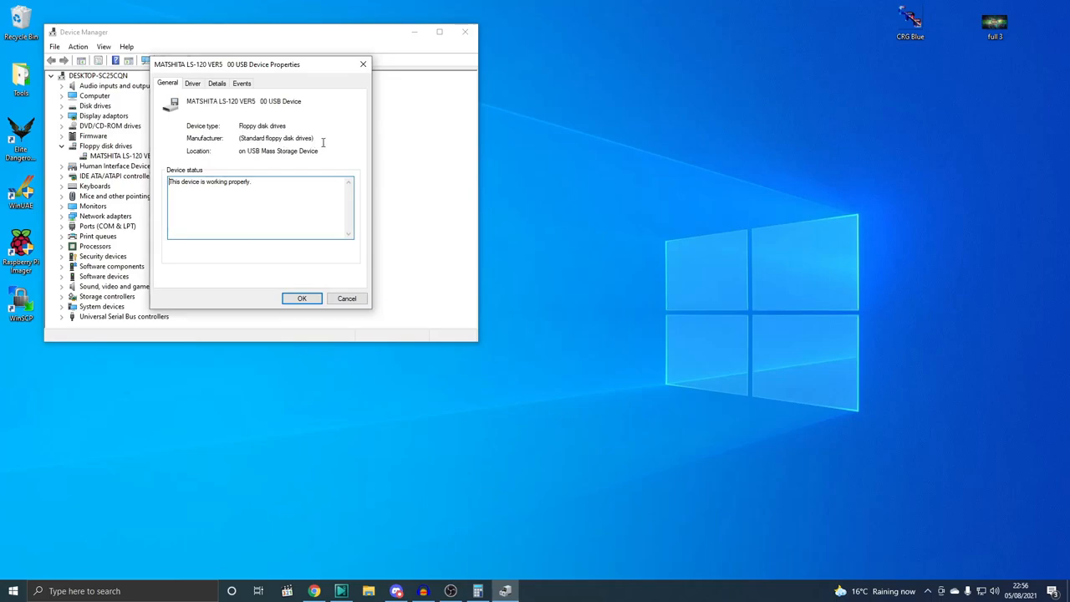
{"action": "mouse_move", "coordinate": [298, 155]}
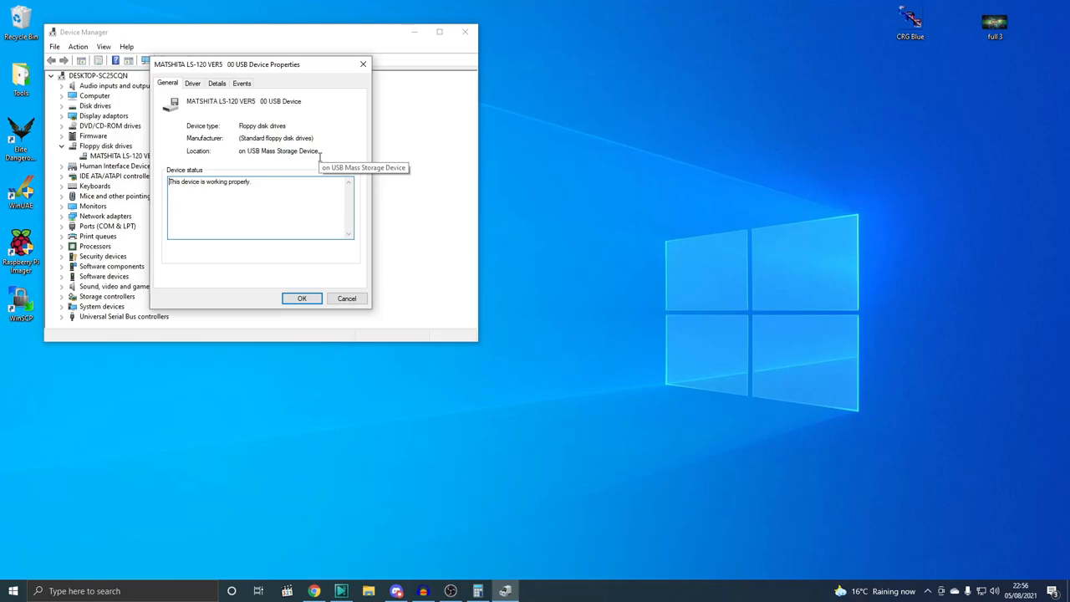
{"action": "mouse_move", "coordinate": [205, 101]}
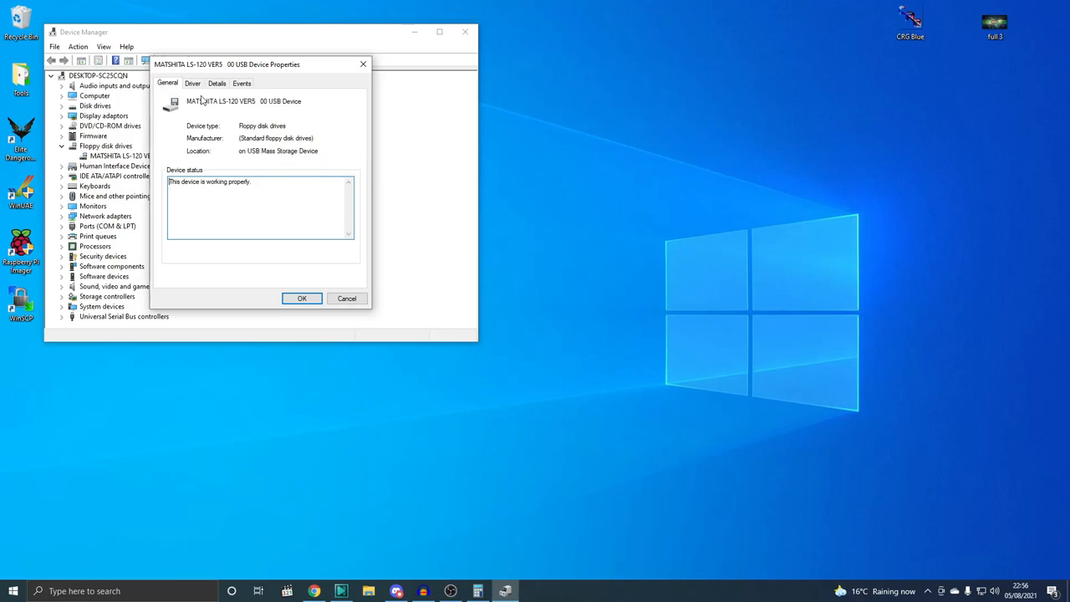
{"action": "left_click", "coordinate": [196, 82]}
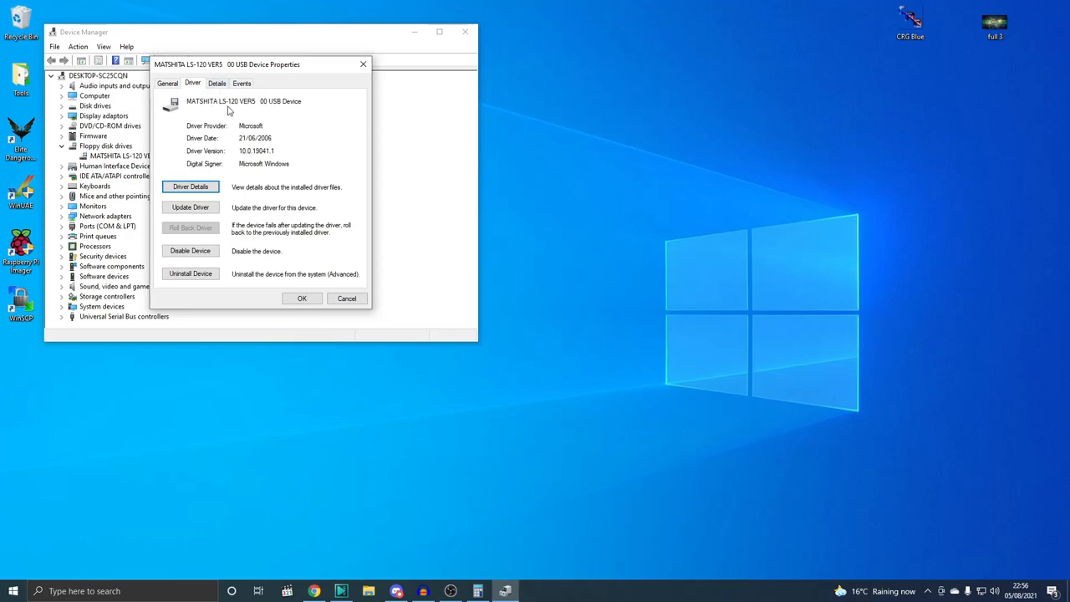
{"action": "mouse_move", "coordinate": [242, 114]}
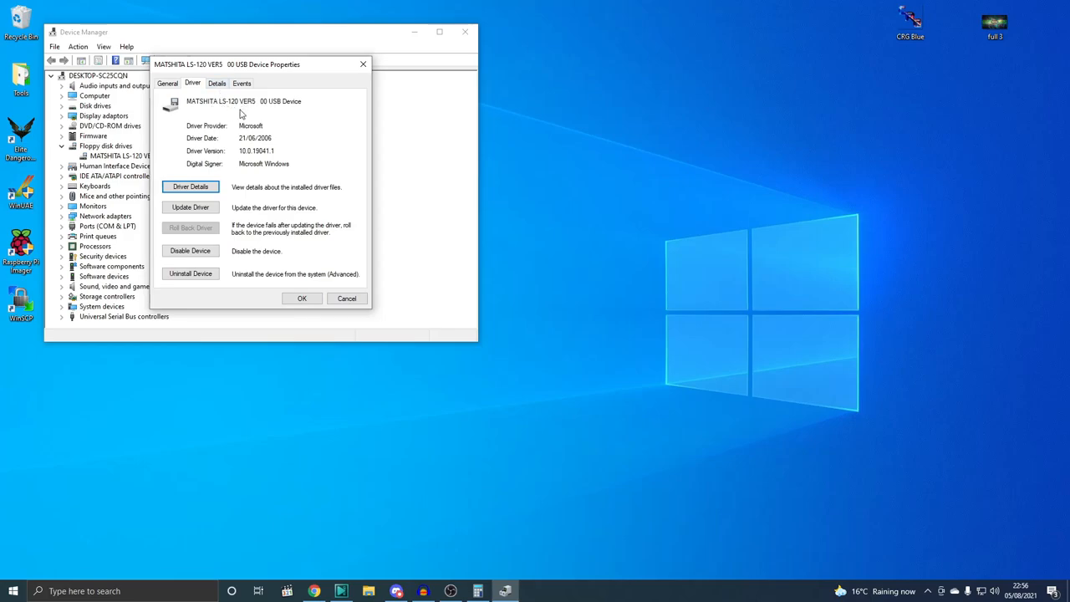